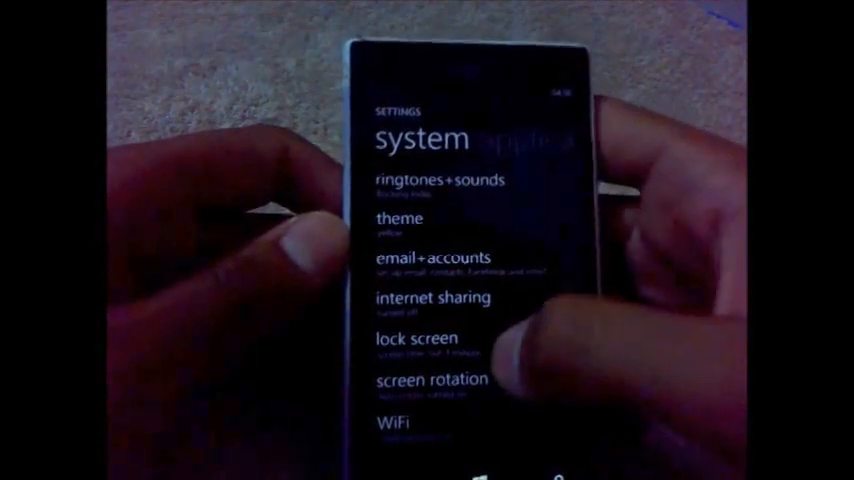
Step: Start downloading the update reported as ready from the phone update page
scroll("down", 3)
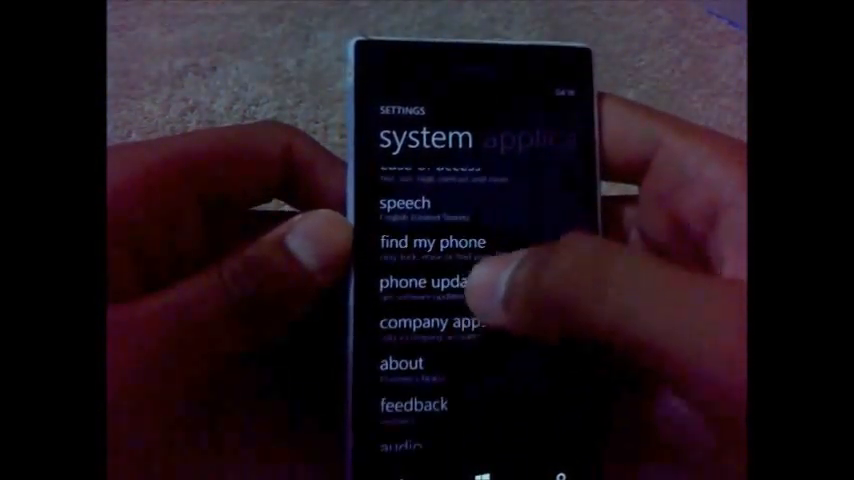
left_click(432, 284)
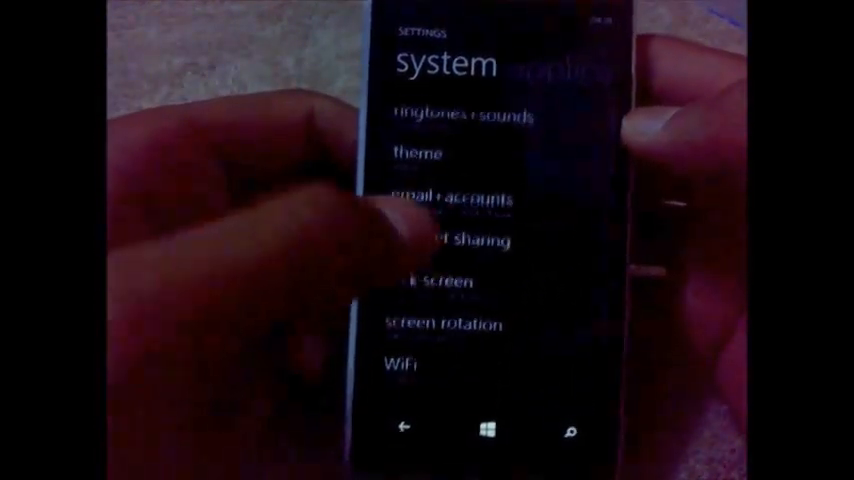
scroll("down", 3)
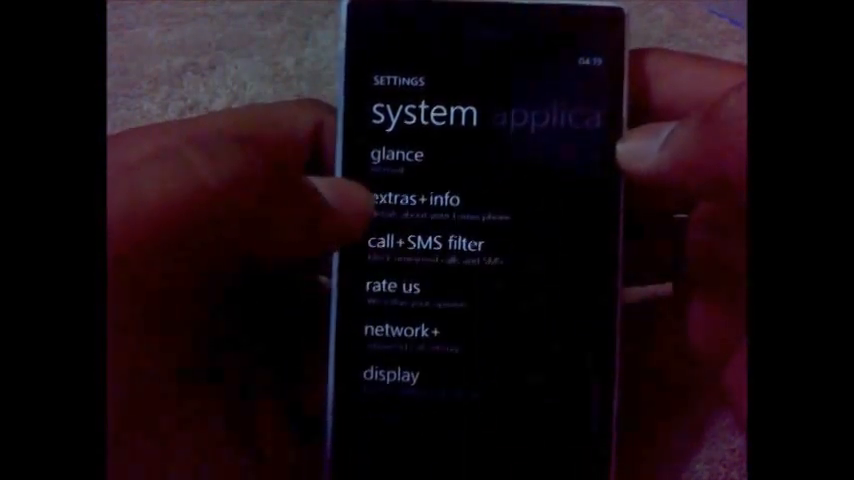
scroll("down", 3)
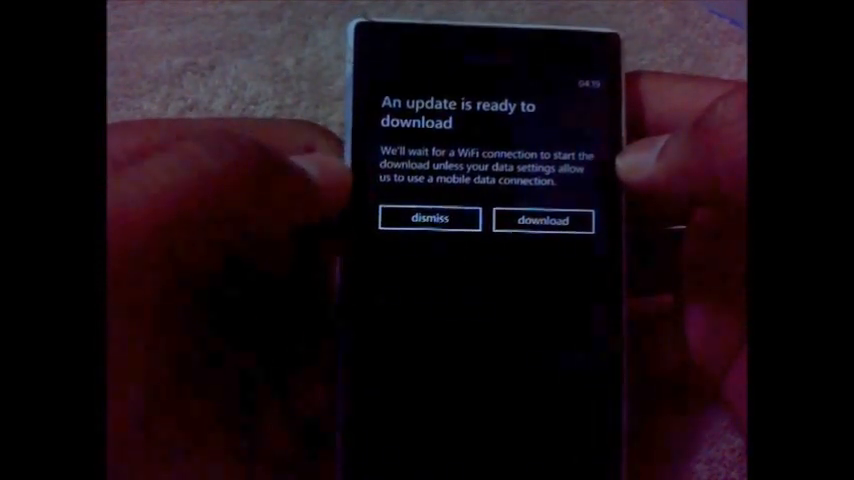
left_click(542, 220)
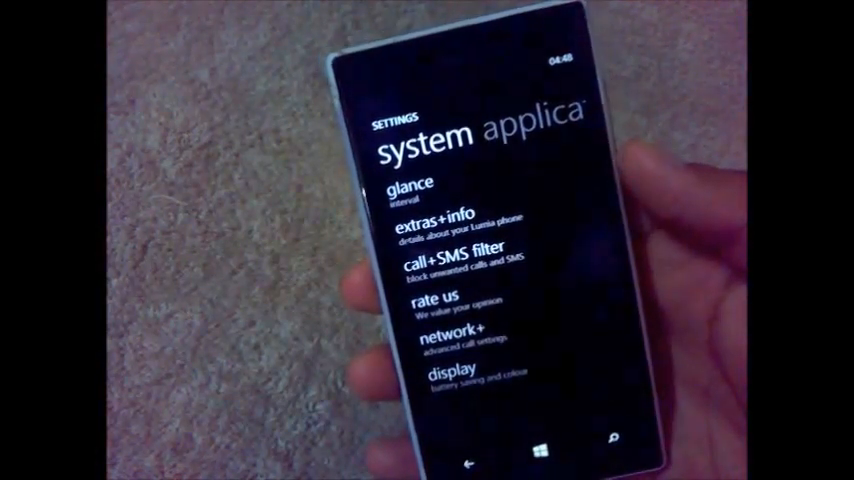
Step: Reach phone update in the system list and go into it
scroll("down", 3)
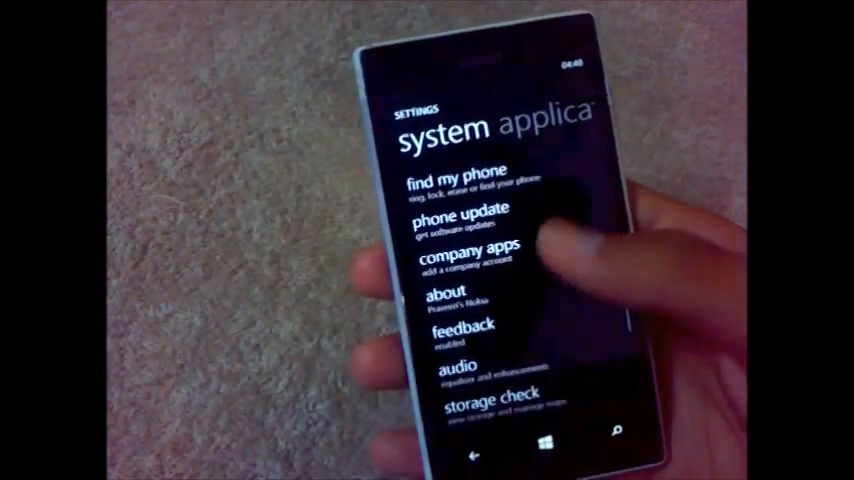
left_click(464, 216)
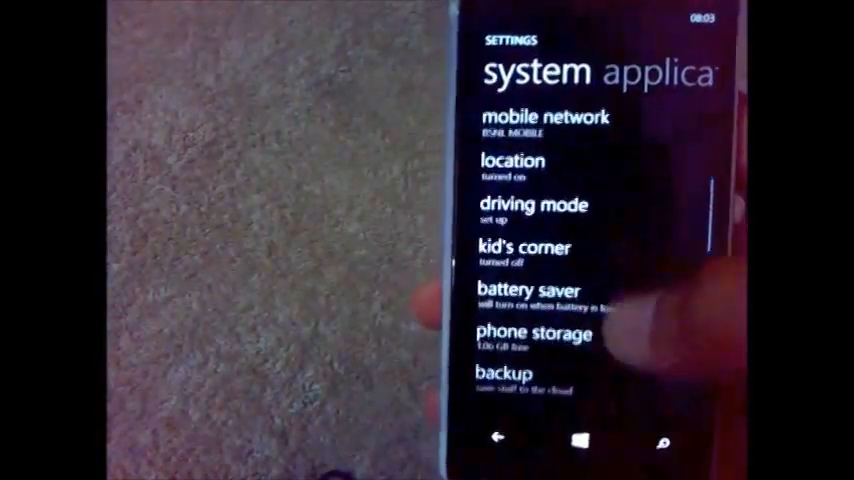
left_click(532, 336)
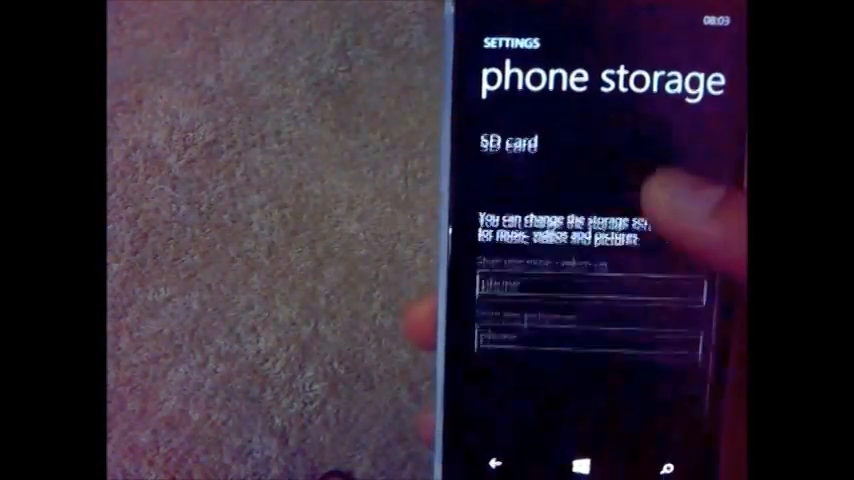
left_click(494, 464)
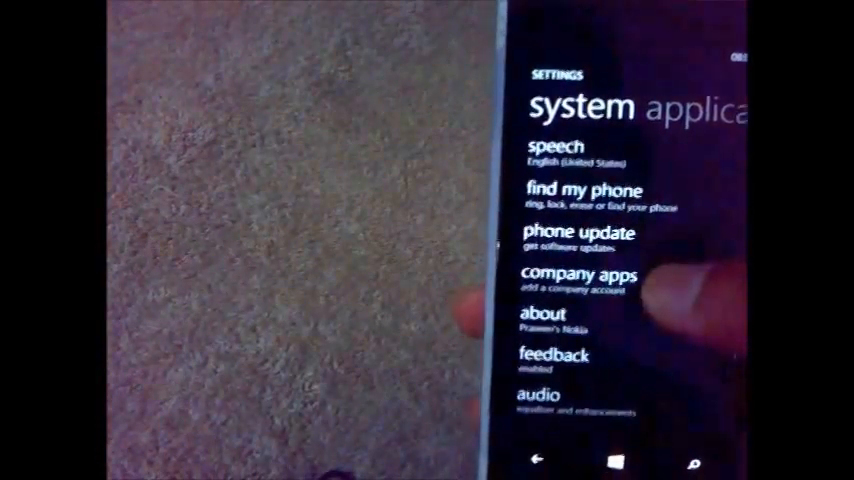
Step: Start installing the ready update so the Microsoft Service Agreement appears
left_click(576, 232)
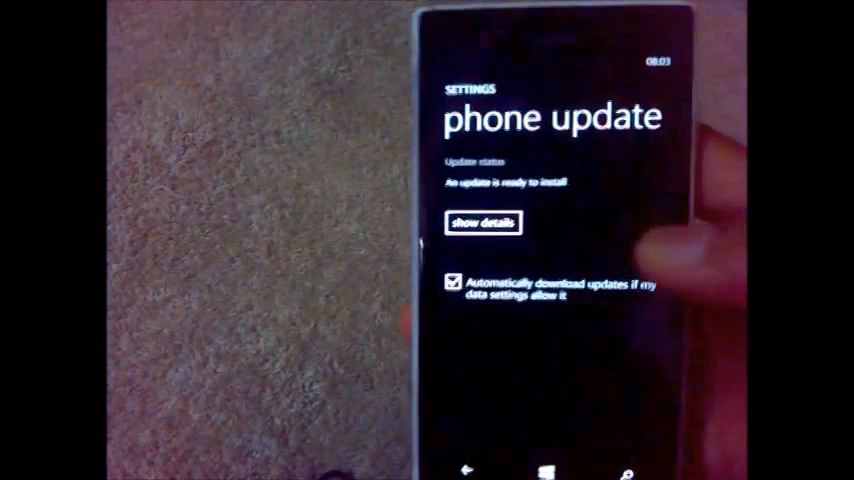
left_click(482, 224)
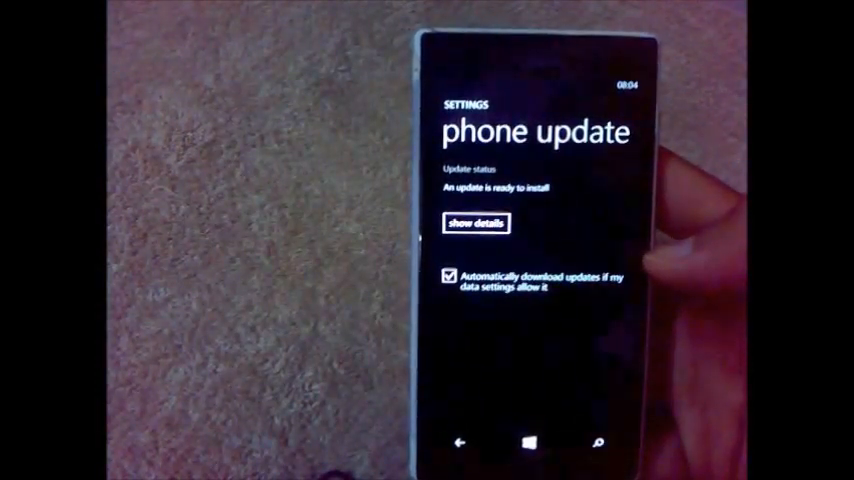
left_click(476, 224)
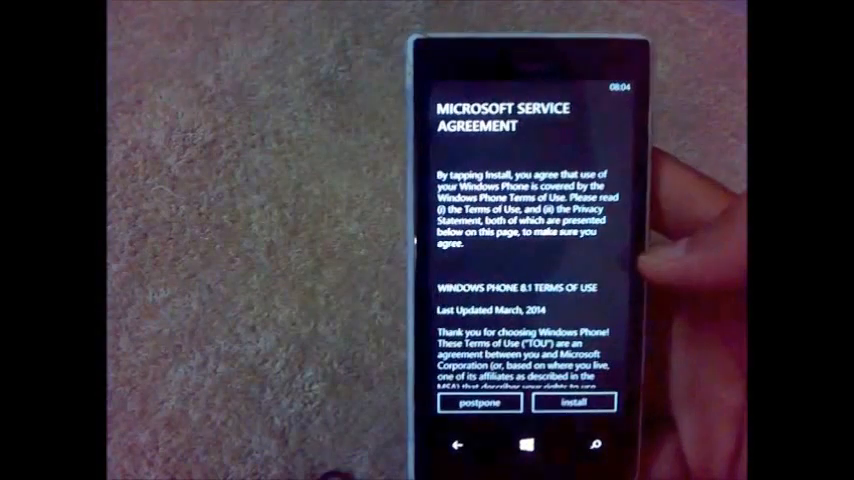